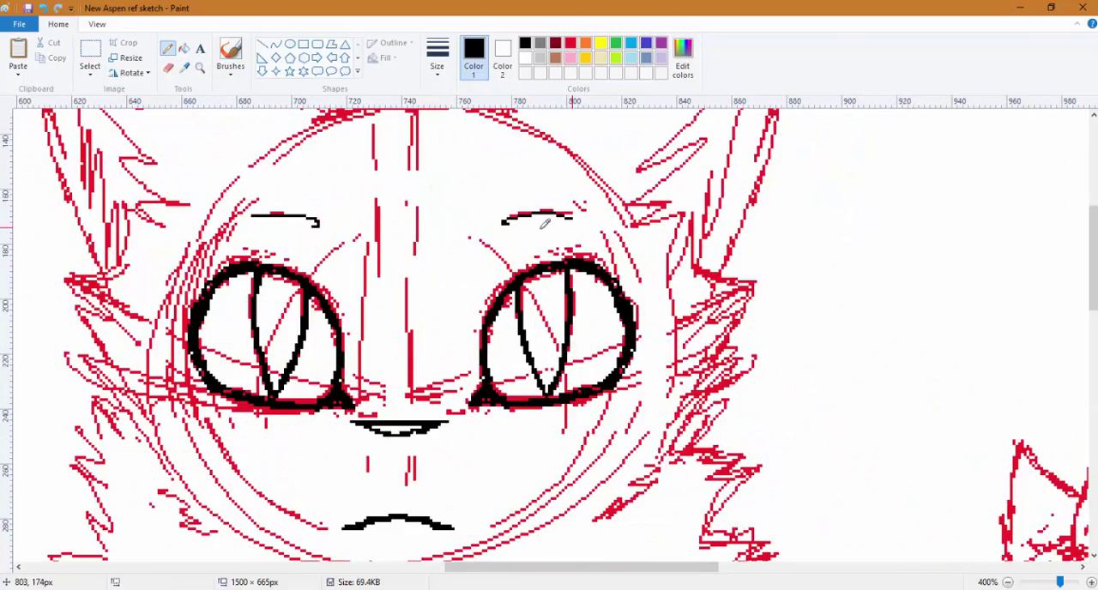
Trace the front-view cat's head, ears, eyes and fur outline in black.
left_click(1014, 581)
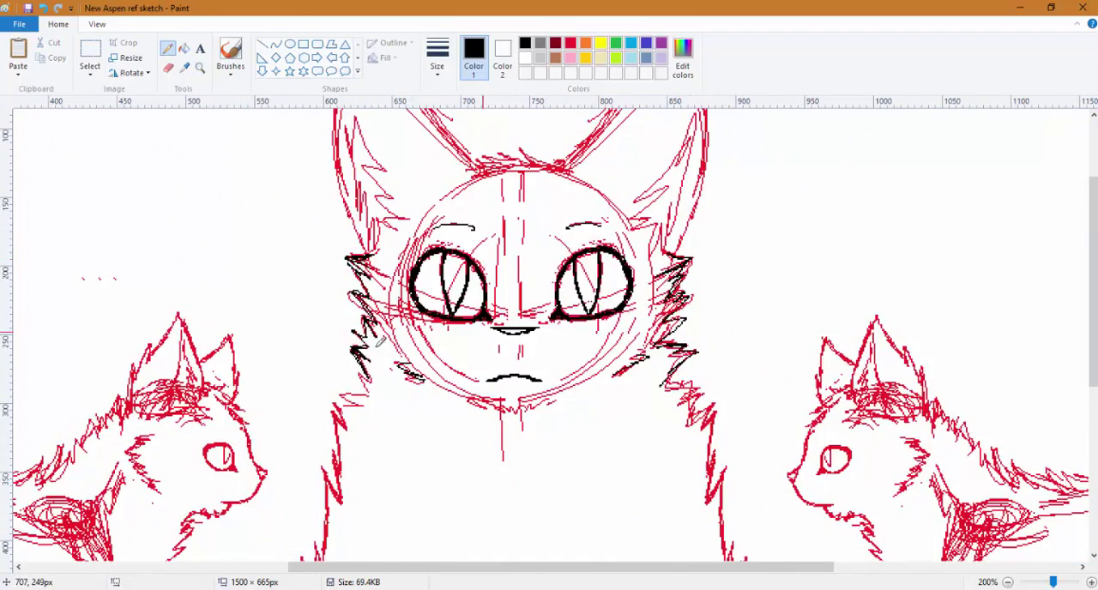
scroll("down", 3)
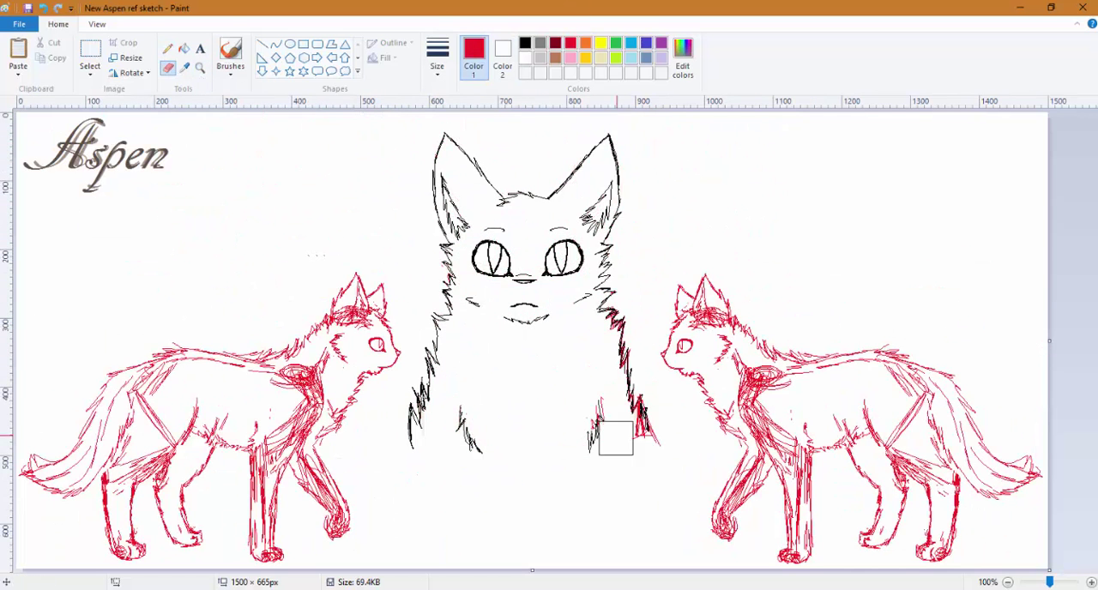
Shade the front cat's eyes in greys with white highlights and add beige forehead fur.
right_click(459, 214)
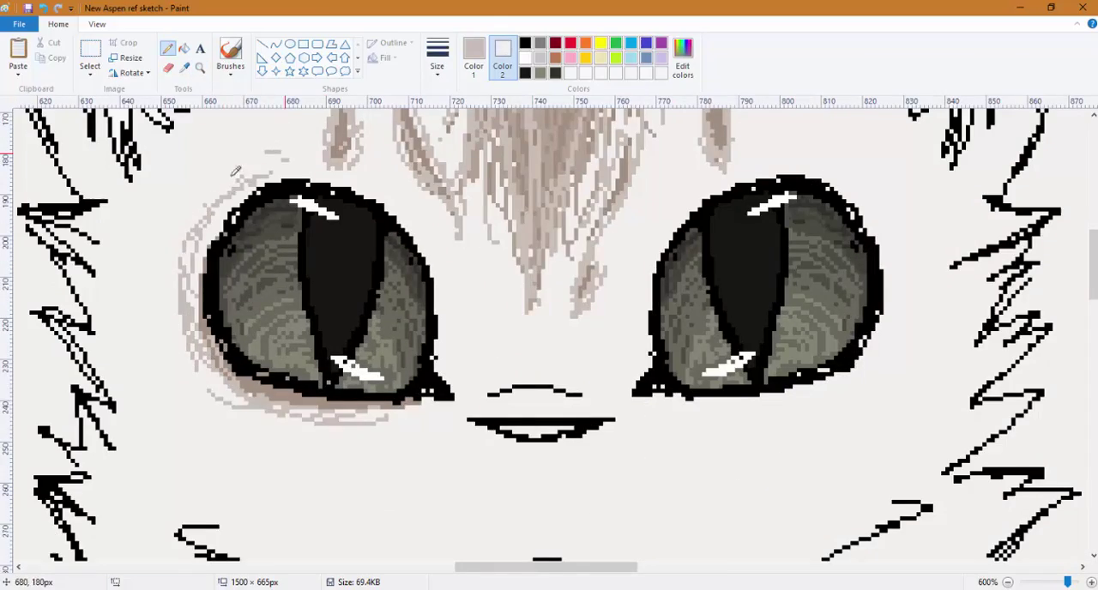
Fill the front cat's face and body pale grey and shade brown muzzle fur.
scroll("down", 3)
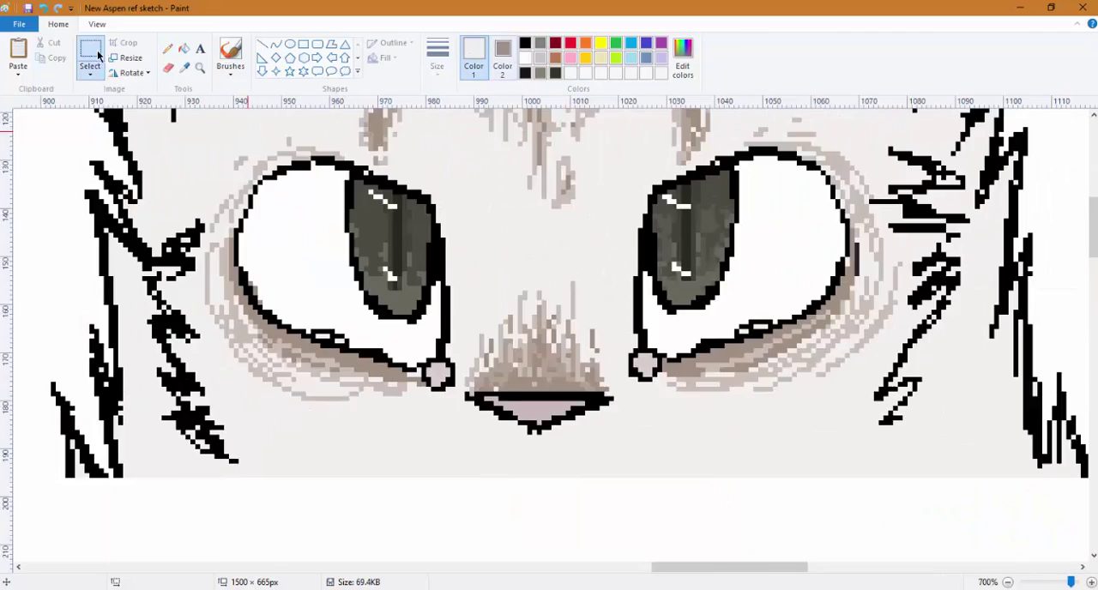
left_click(1006, 581)
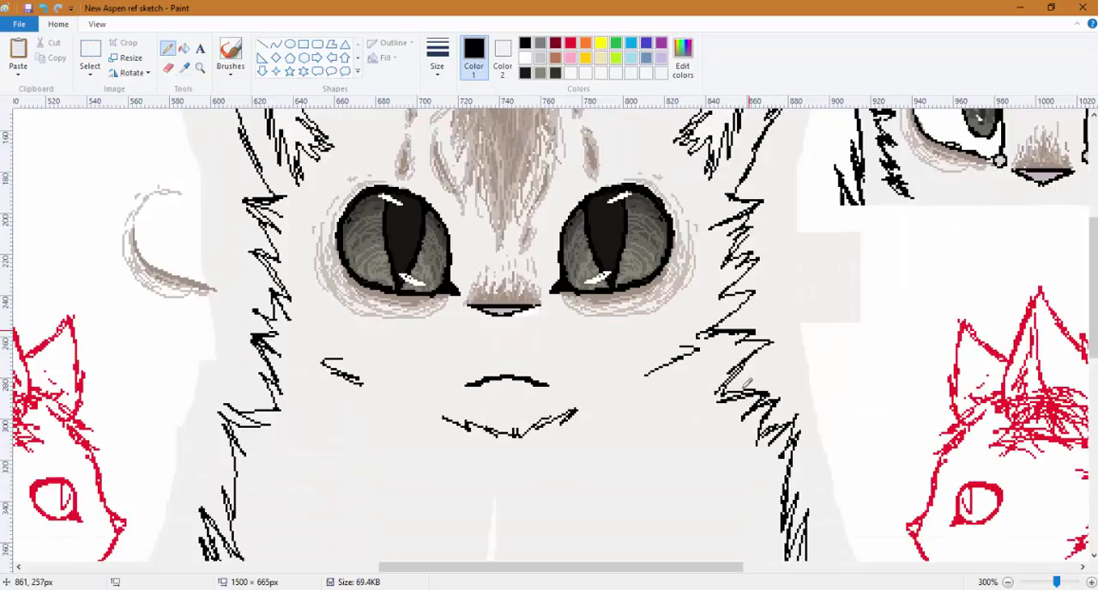
Ink the left side-view cat black, fill it pale grey, and brown-tip the tail.
scroll("down", 3)
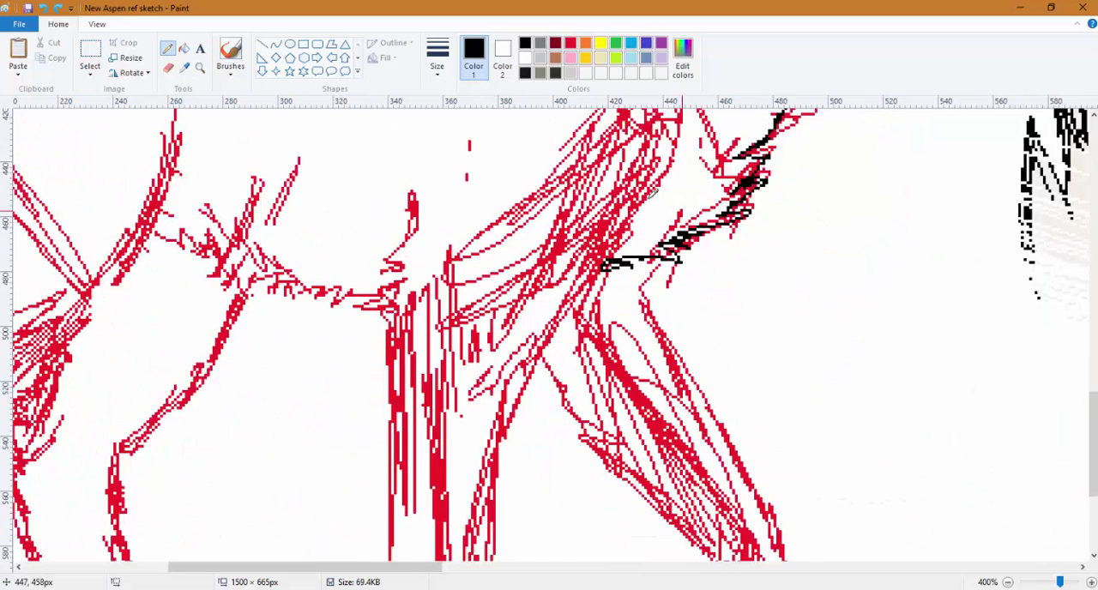
scroll("down", 3)
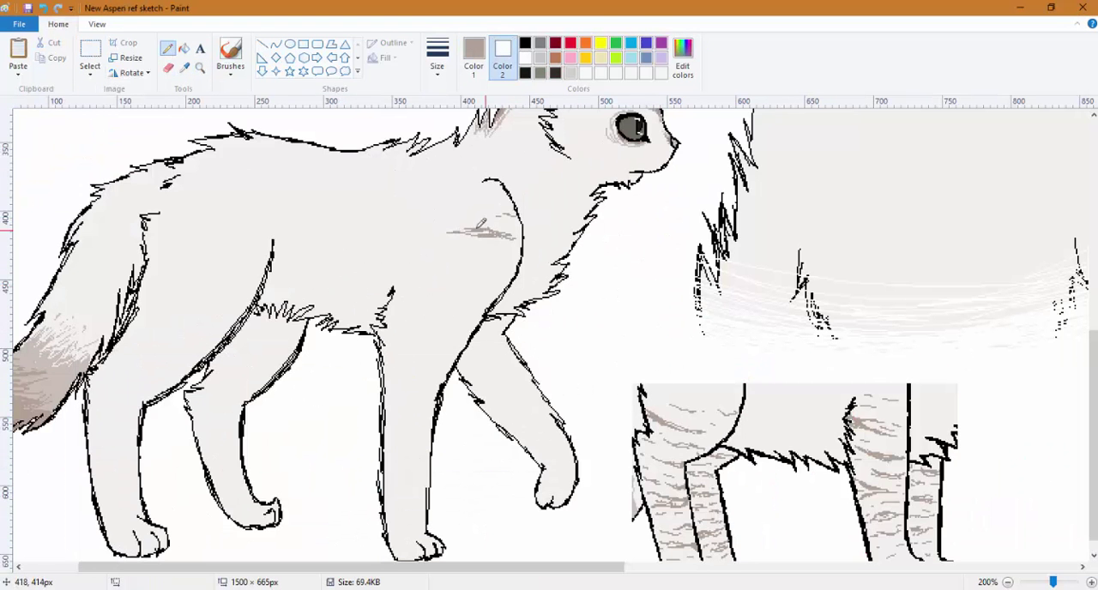
Draw light brown tabby stripes on the side cat's front legs and shoulder.
left_click_drag(480, 241, 412, 326)
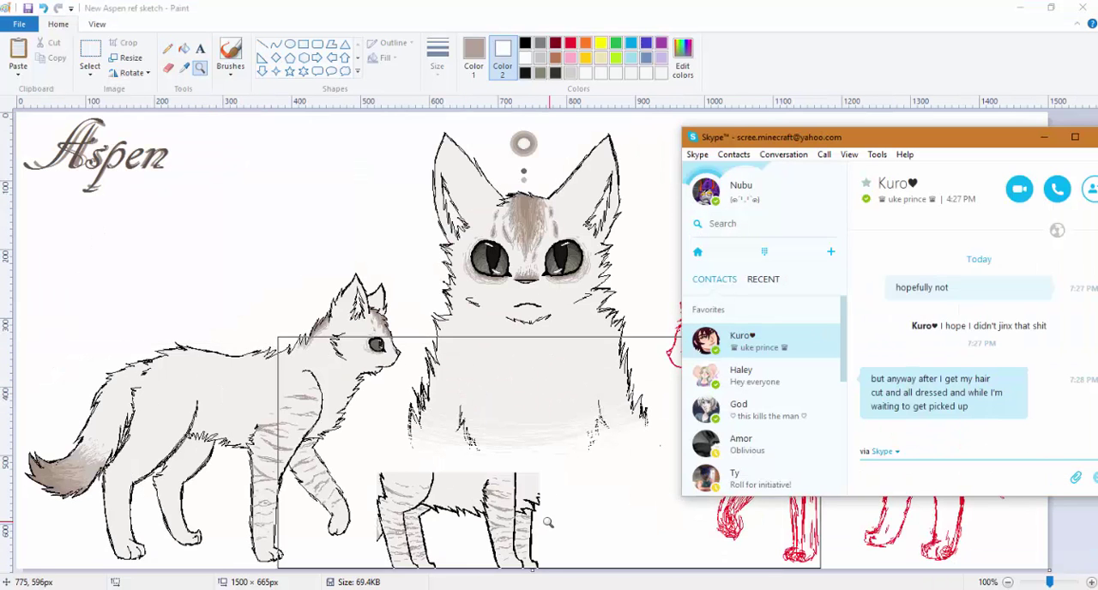
type("like i can do them but i")
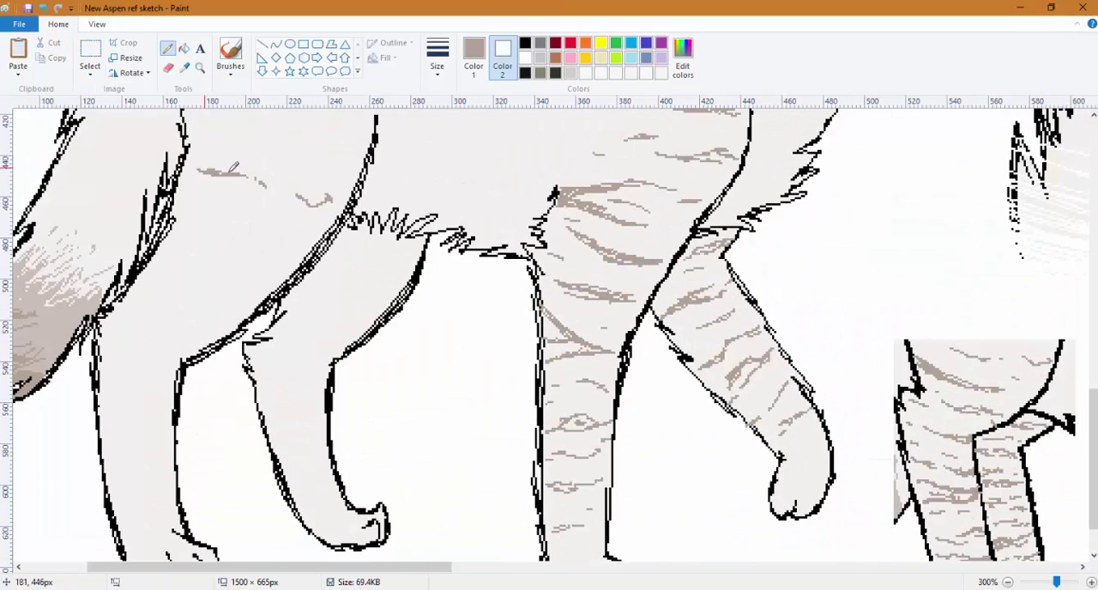
scroll("down", 3)
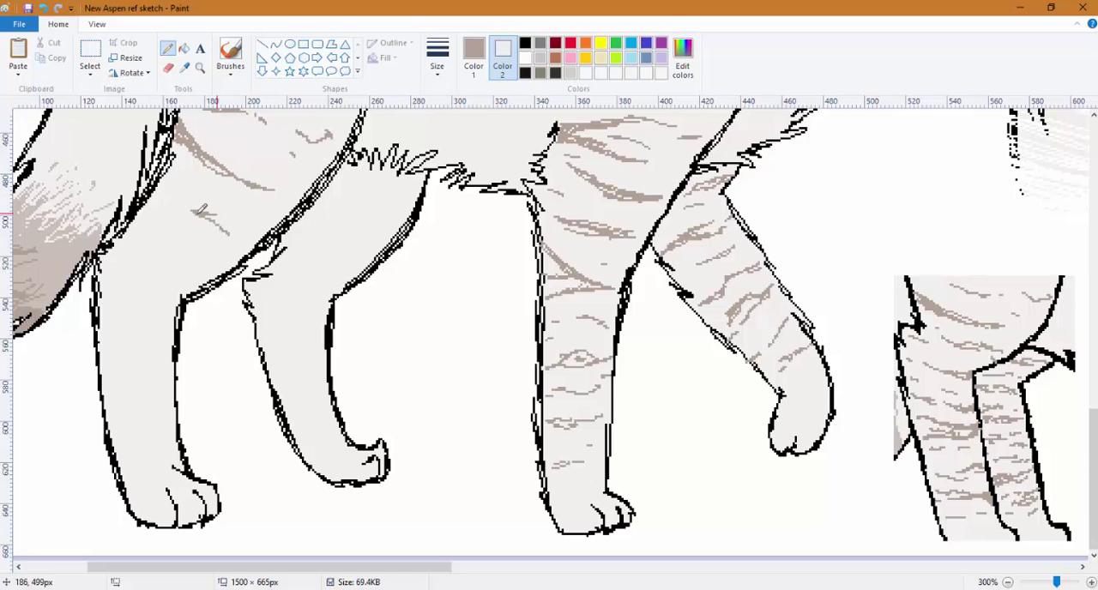